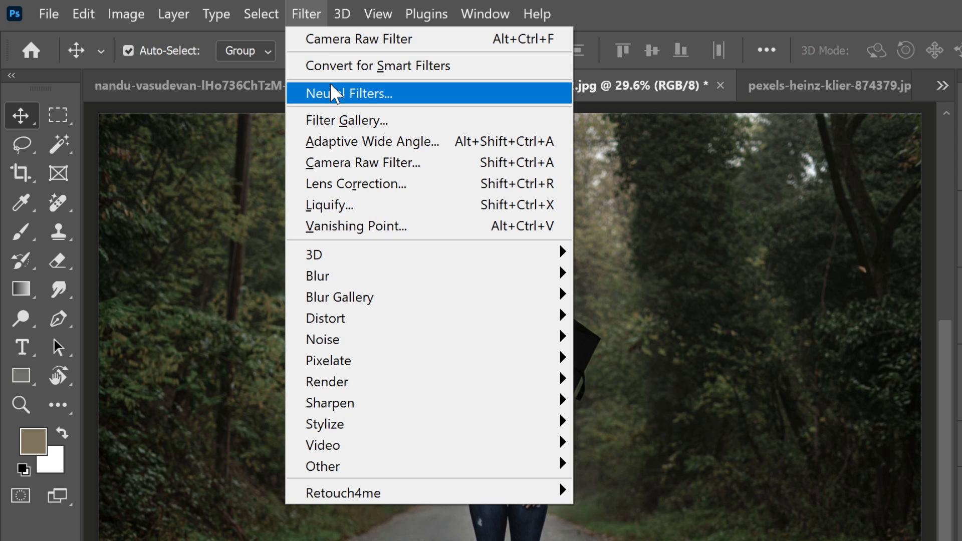
Launch Neural Filters on the portrait and scroll the list to the Photography section.
click(352, 93)
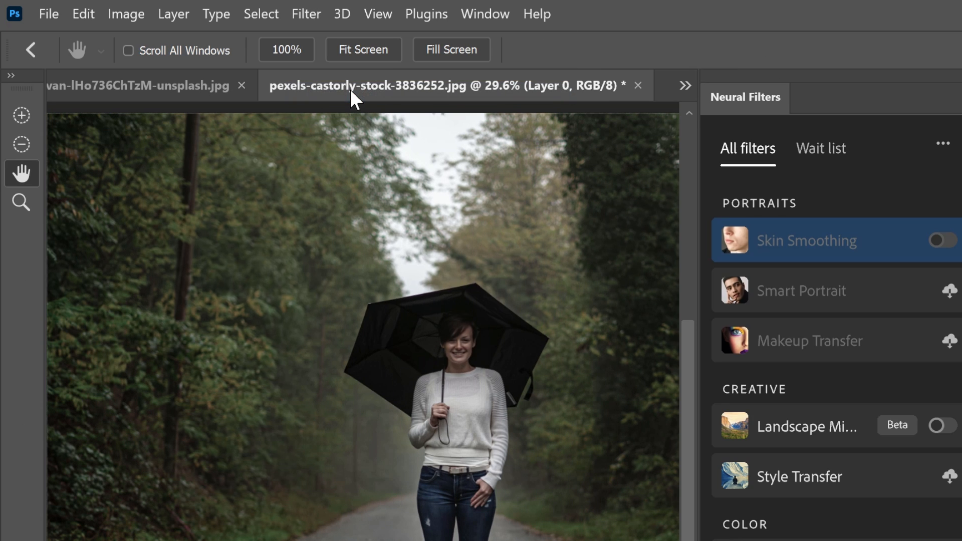
click(805, 240)
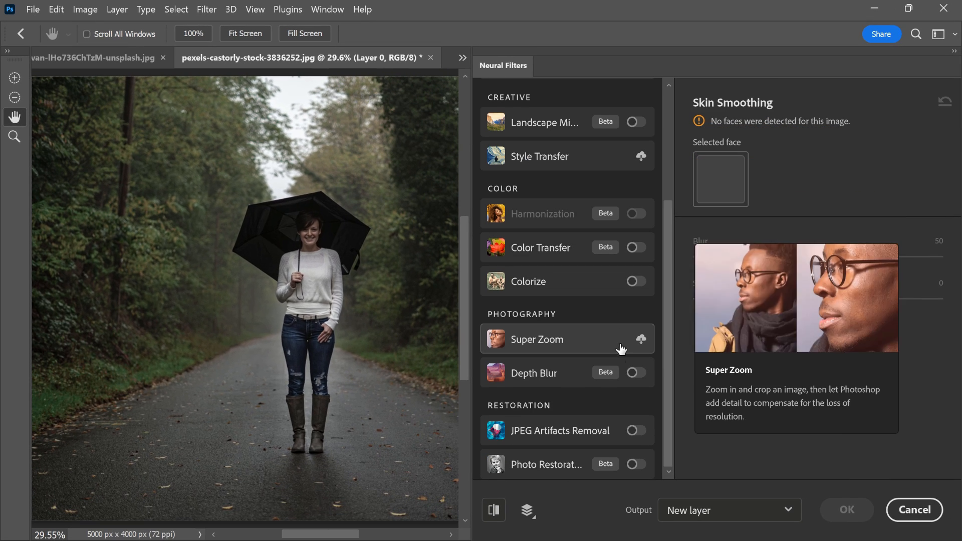
Enable Depth Blur, set the focal point and raise Blur strength and Haze.
click(636, 373)
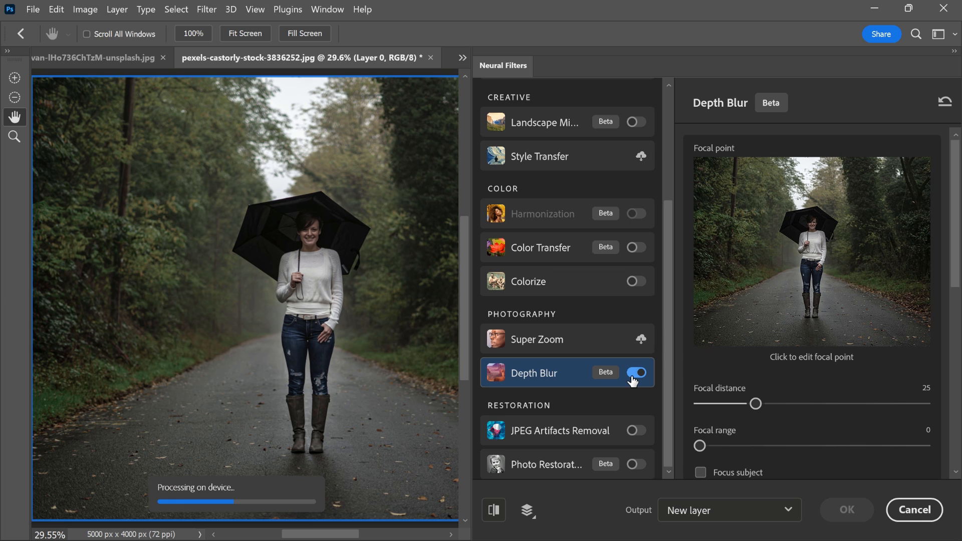
click(636, 373)
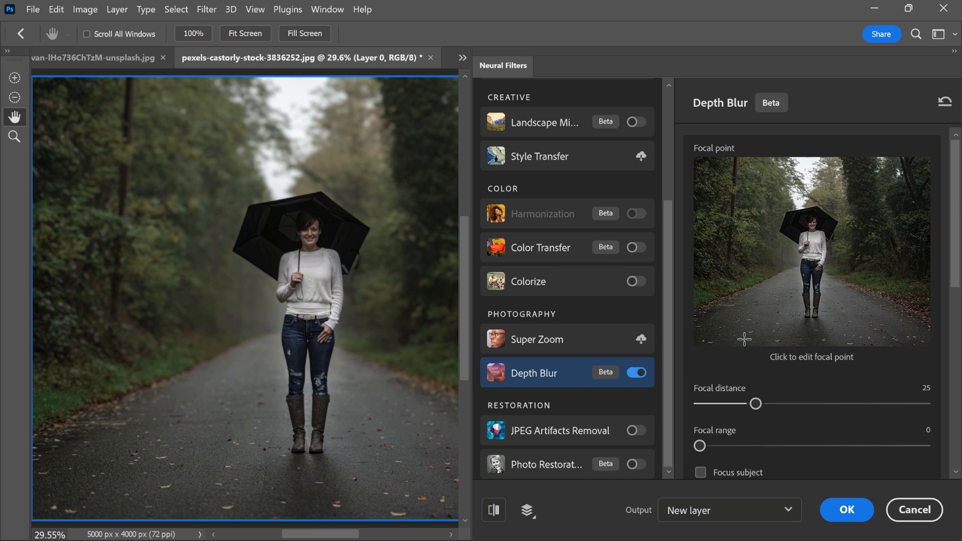
scroll(down, 3)
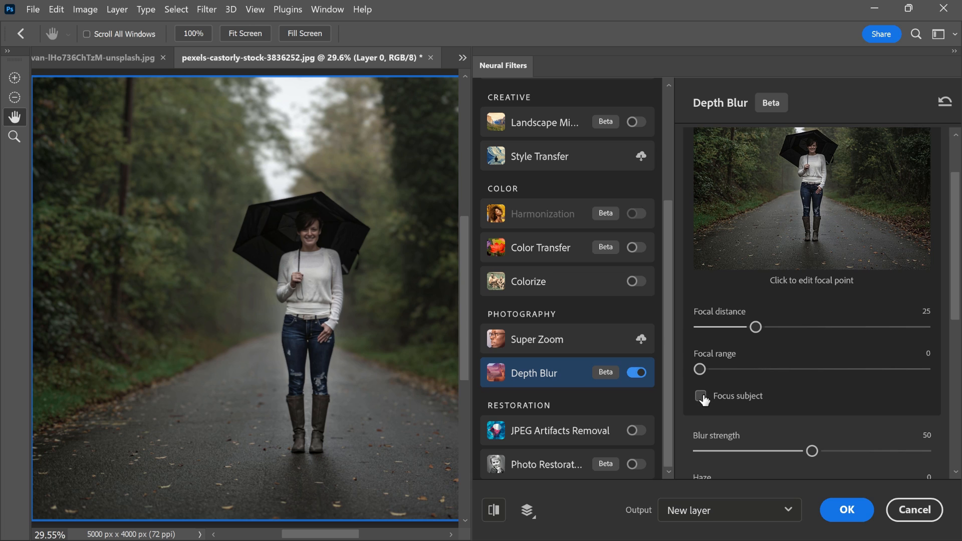
click(701, 396)
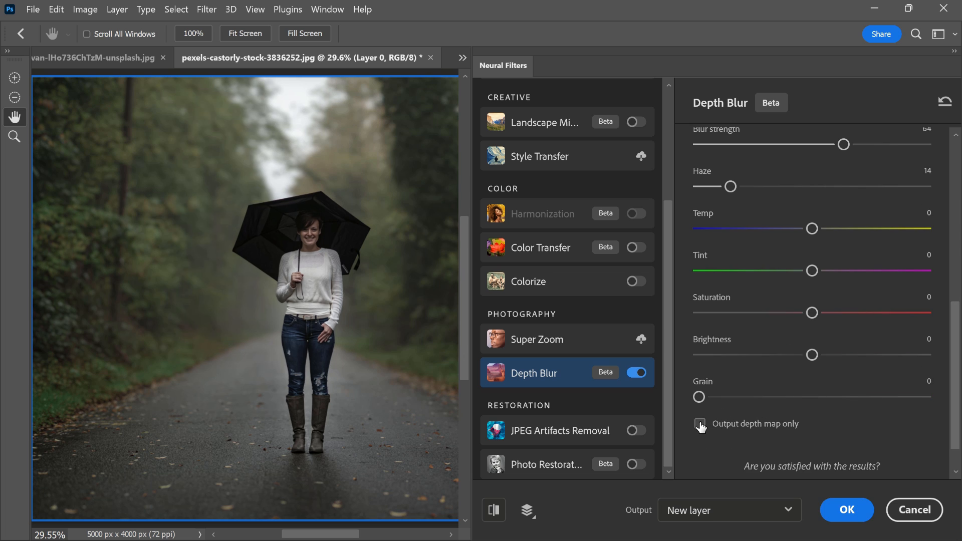
Output the grayscale depth map only, keeping Output as New layer.
click(699, 424)
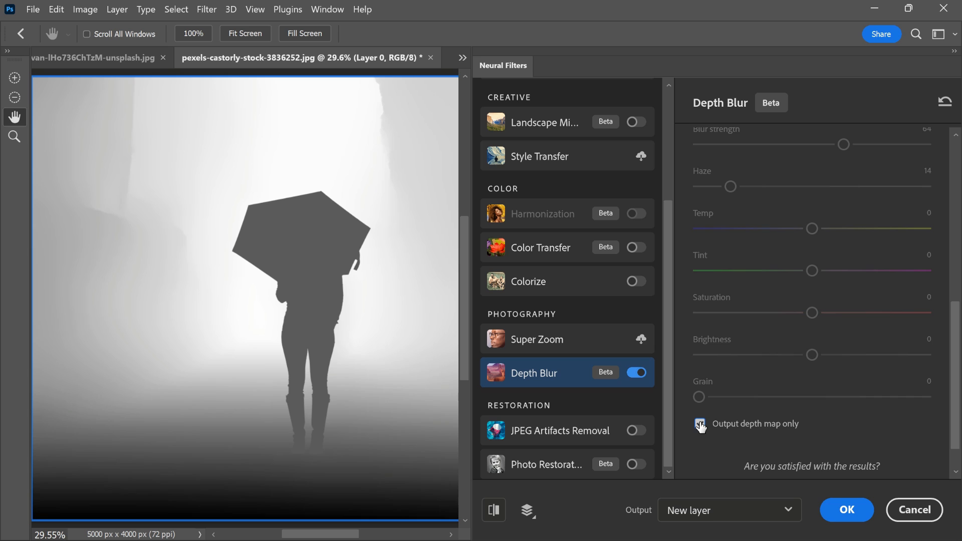
click(700, 423)
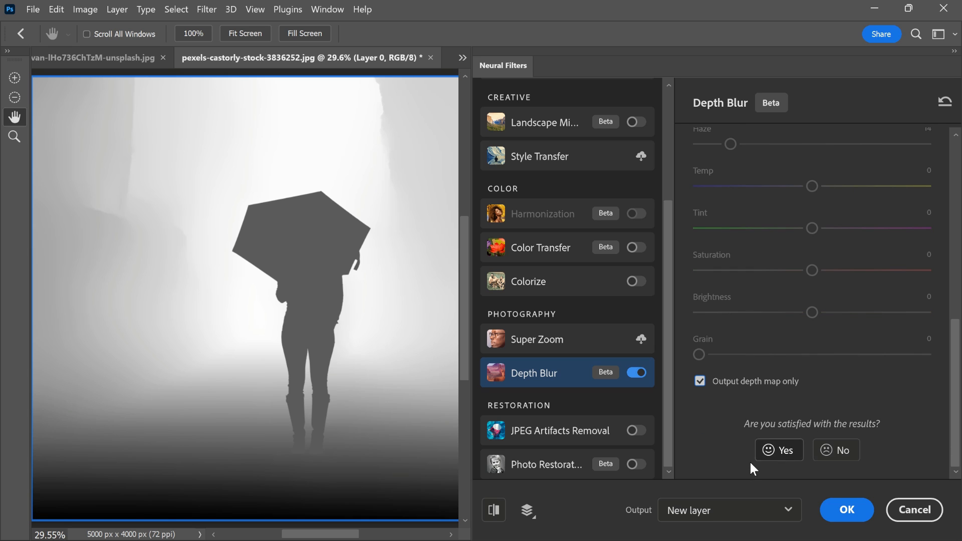
click(728, 510)
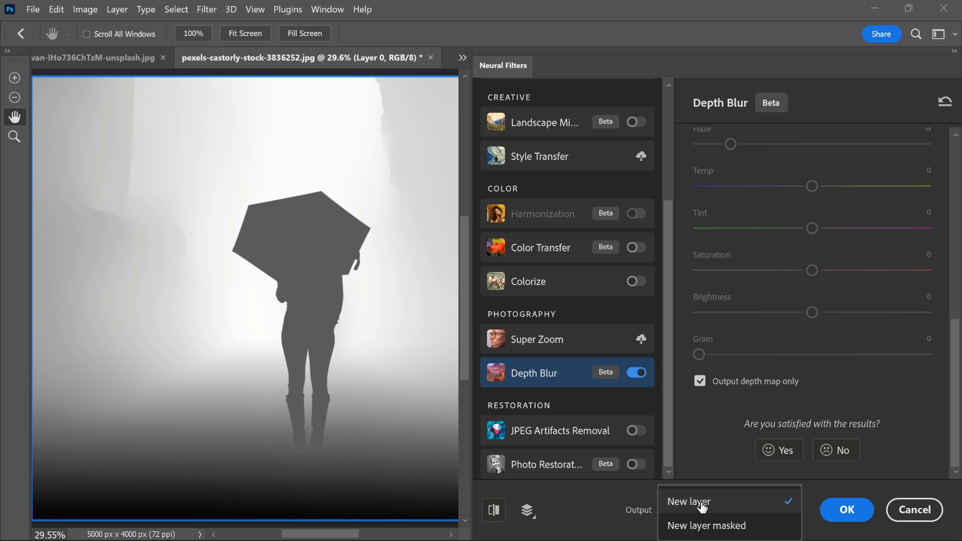
click(690, 502)
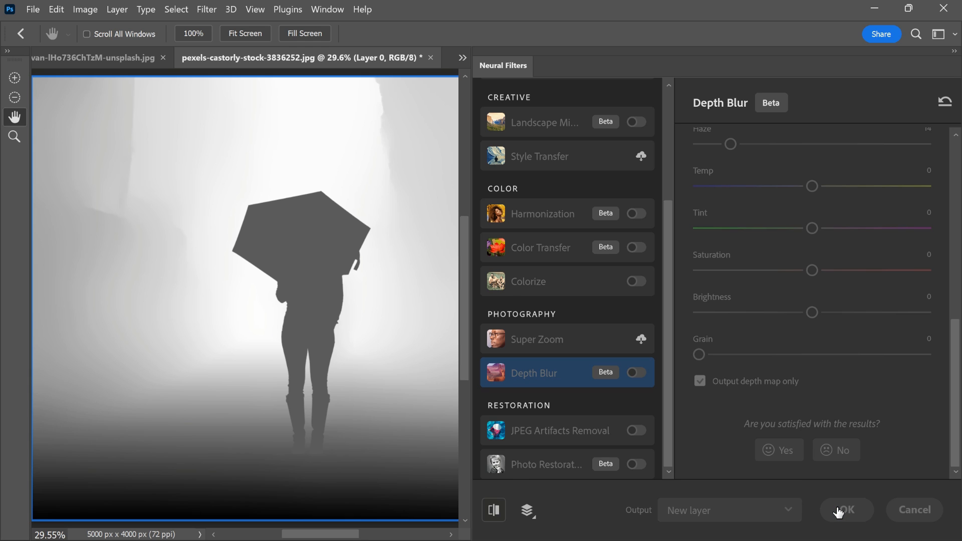
Apply the depth map as Layer 1 and set its blend mode to Screen for a fog effect.
click(846, 510)
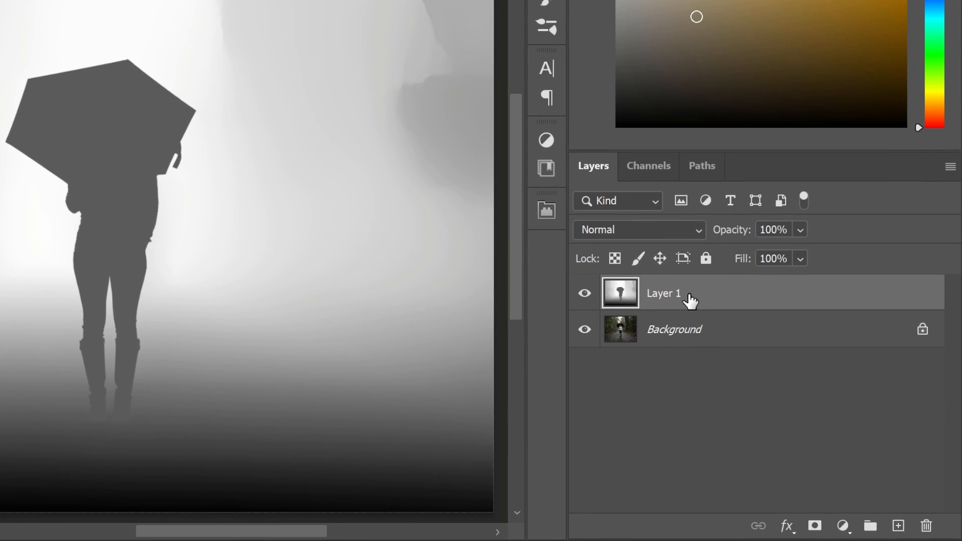
click(638, 229)
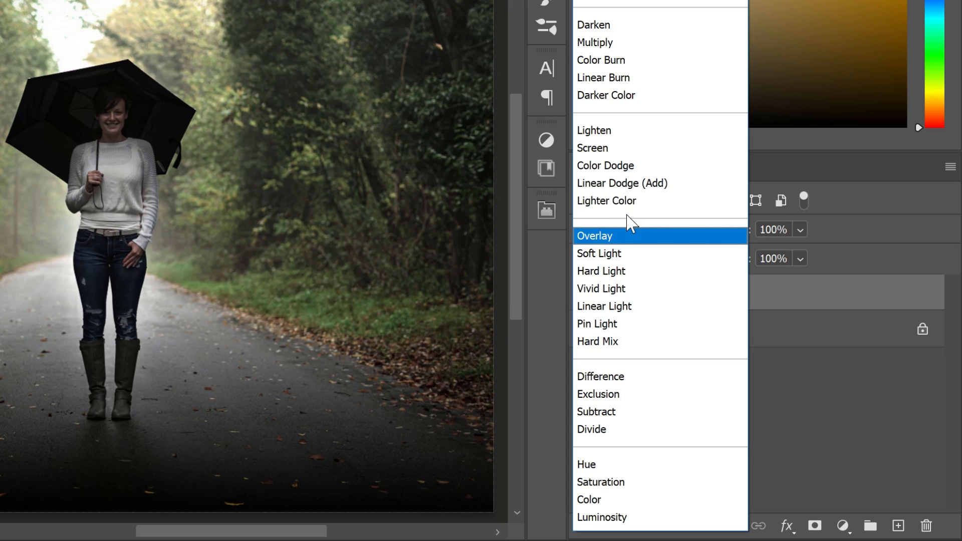
click(593, 149)
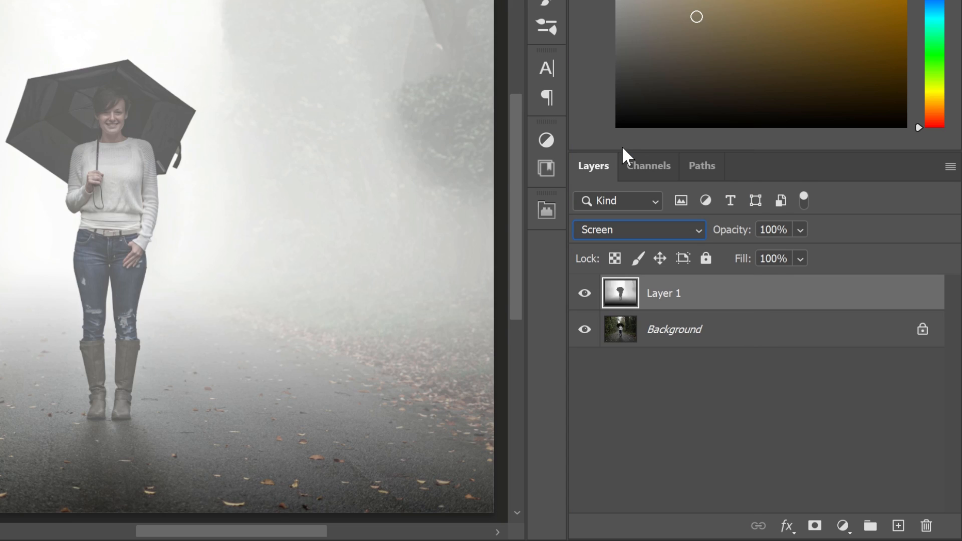
mouse_move(731, 303)
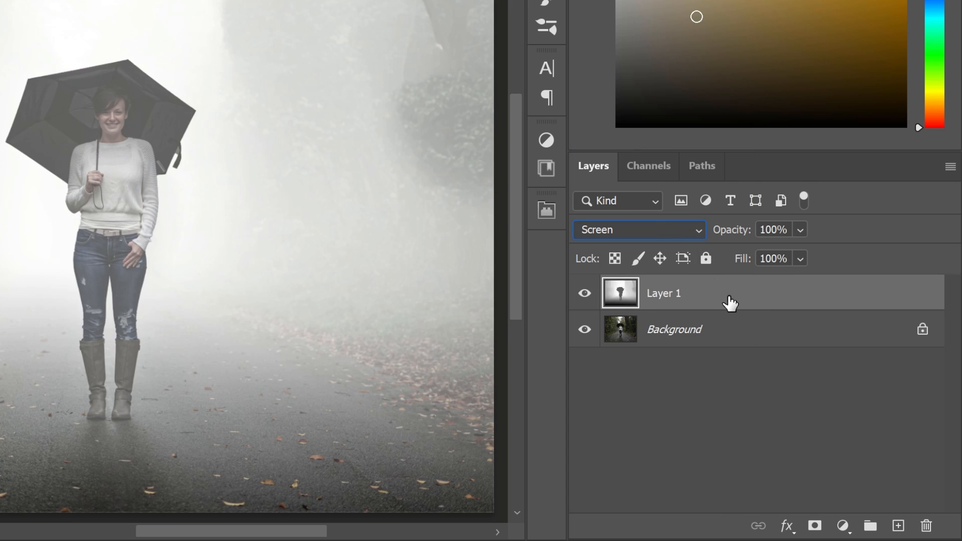
click(845, 527)
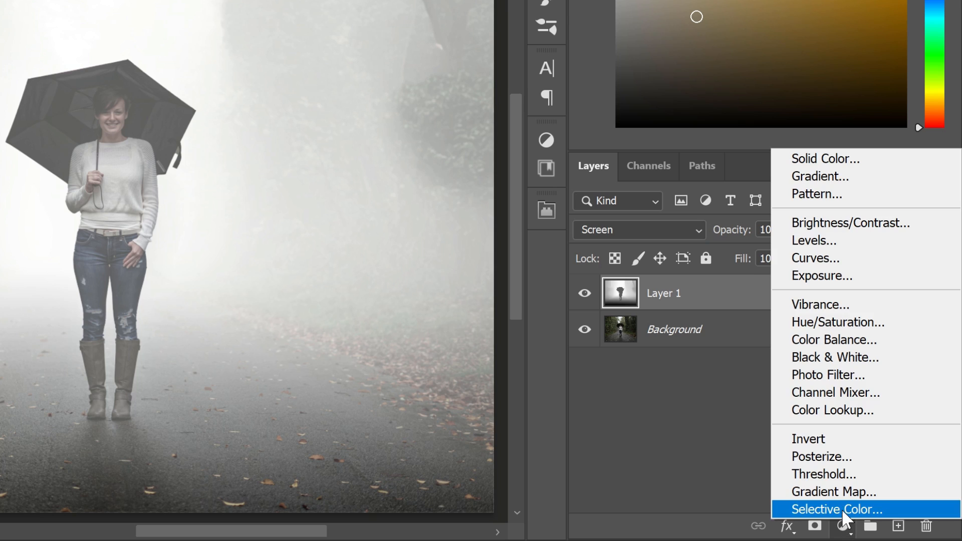
mouse_move(834, 436)
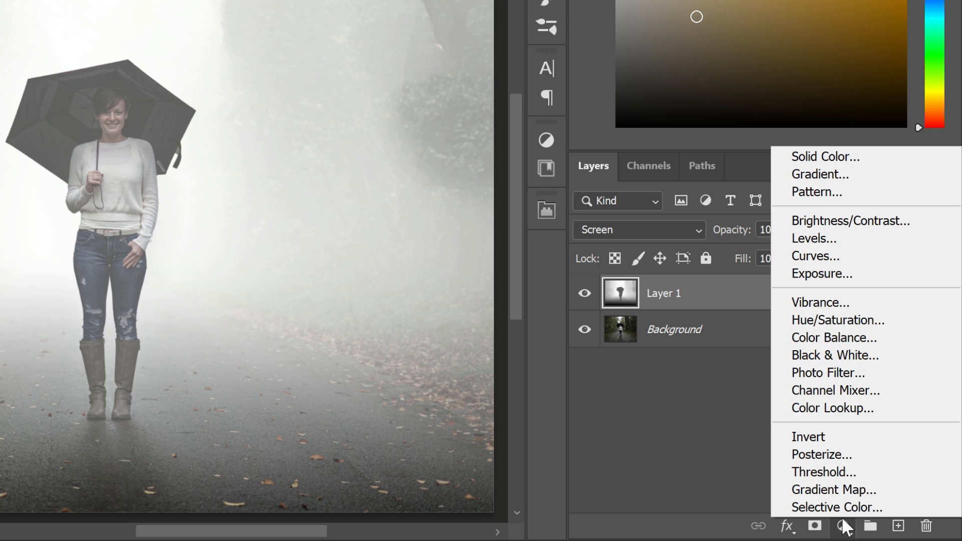
mouse_move(825, 239)
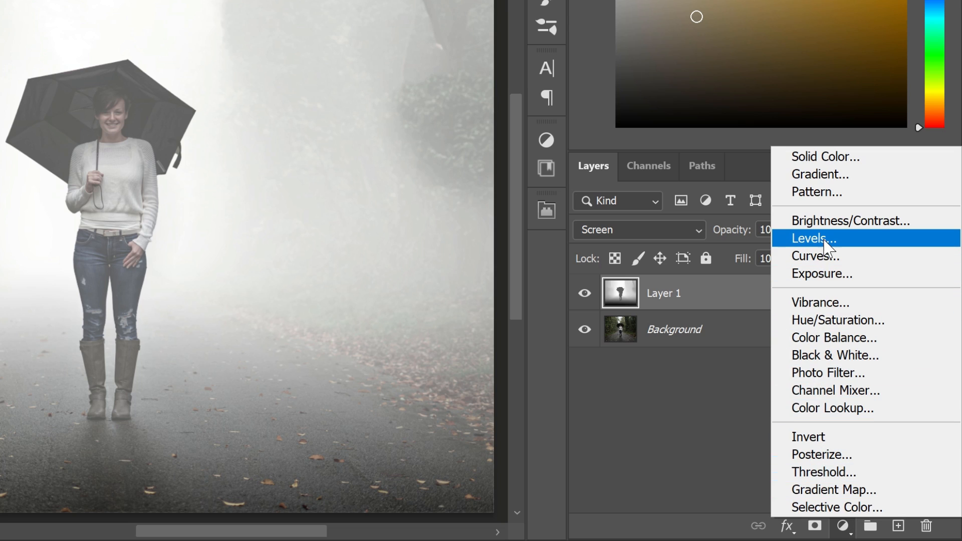
Add a clipped Levels layer at input 79/0.46, output white 201, then stamp visible as FINAL.
click(811, 238)
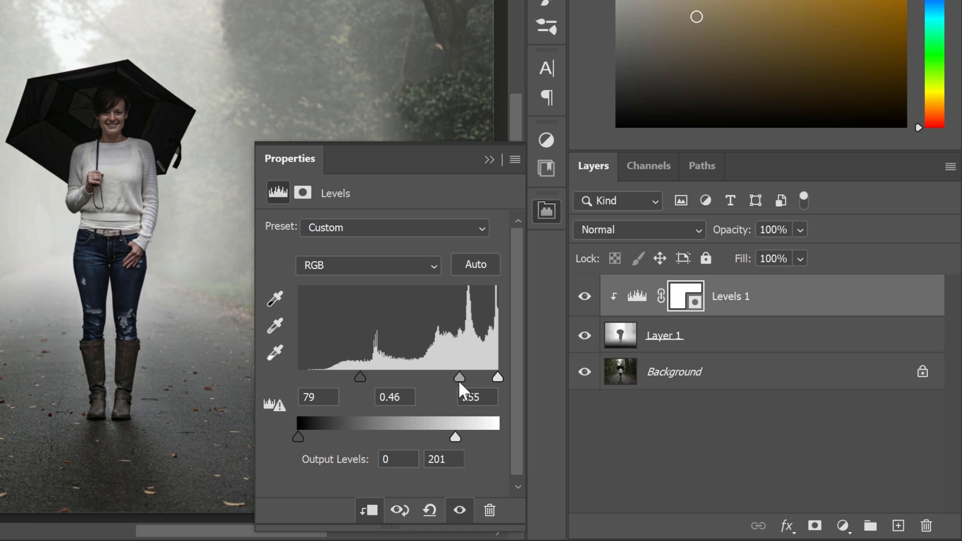
click(545, 212)
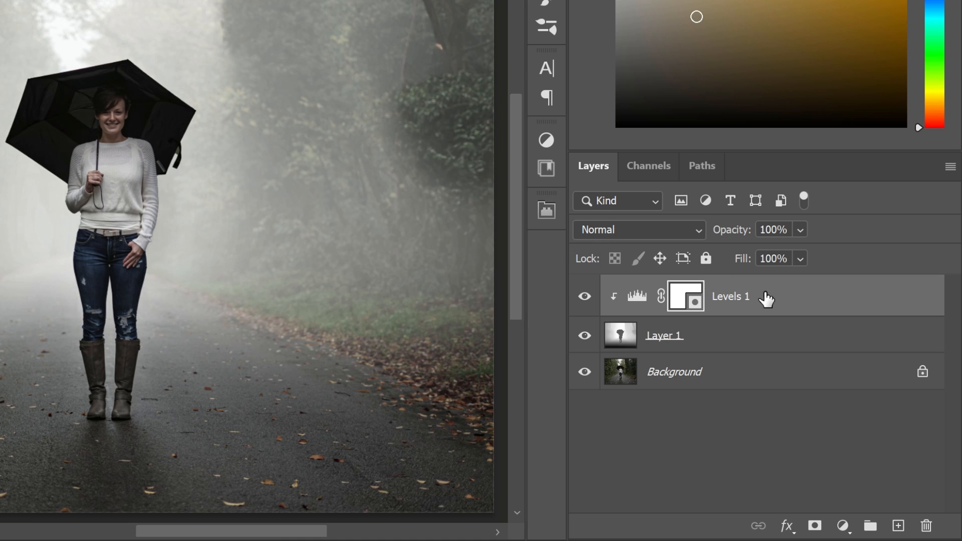
click(898, 526)
text(FINAL)
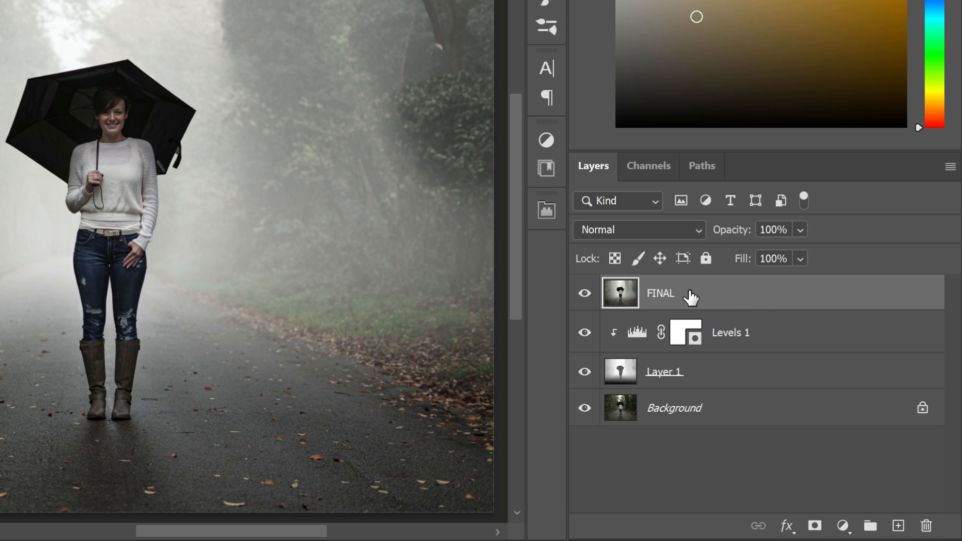
Convert FINAL to a Smart Object, compare against the original, and launch Camera Raw Filter.
right_click(659, 293)
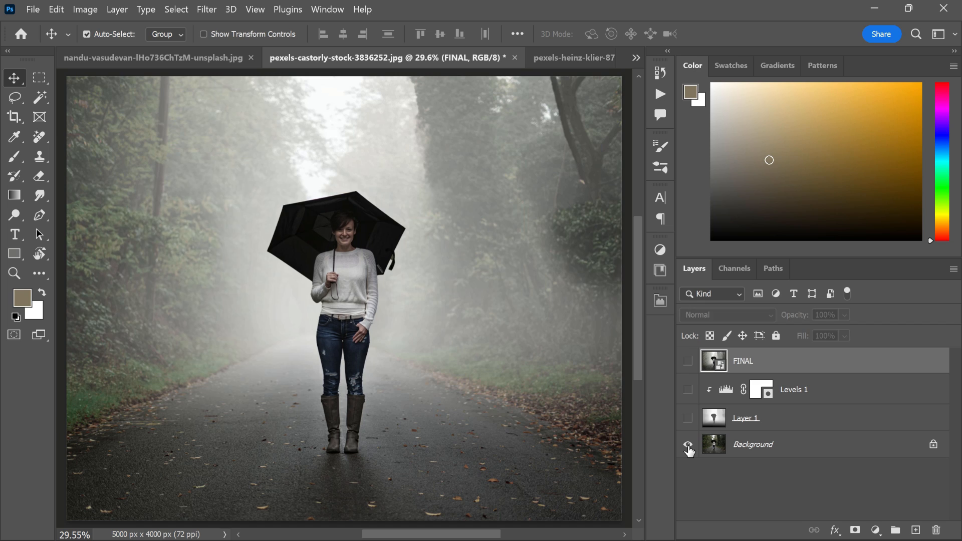
click(688, 447)
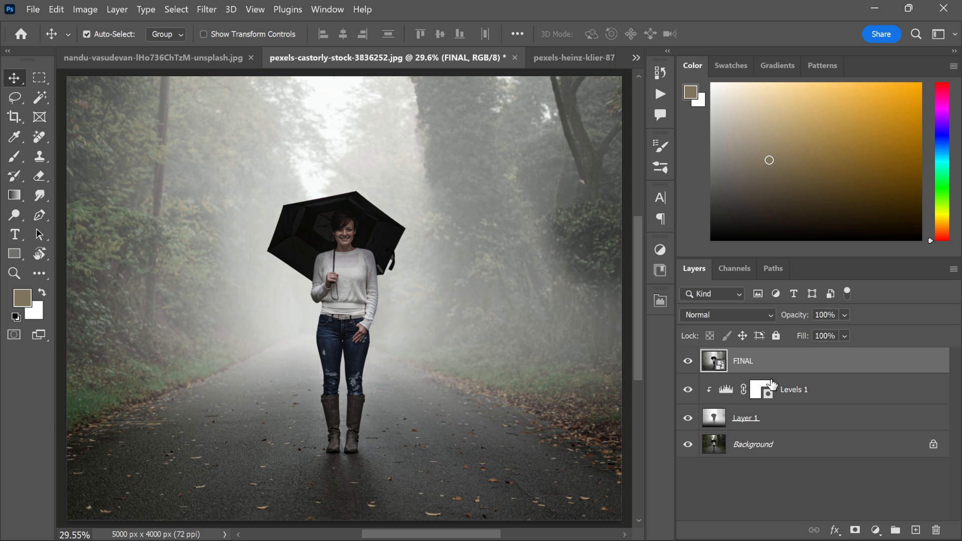
click(206, 9)
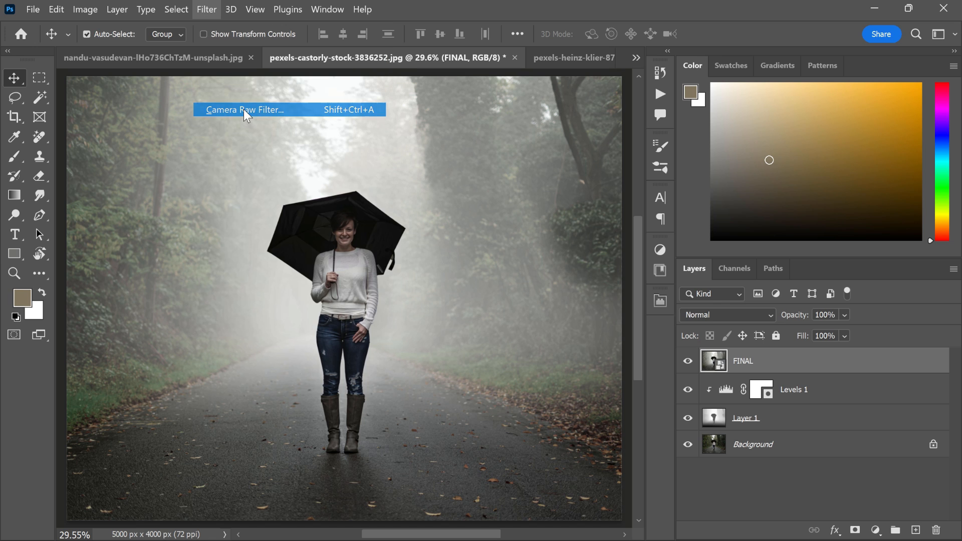
click(245, 110)
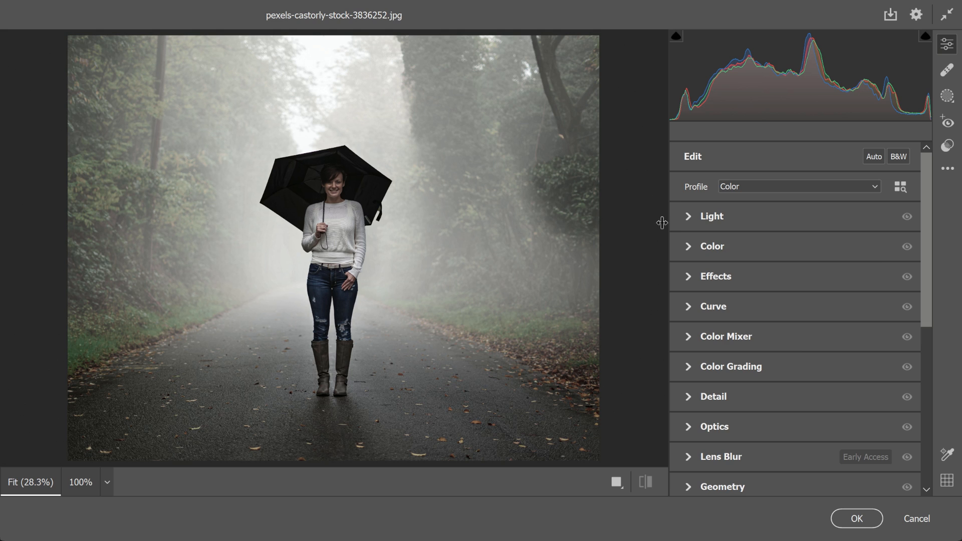
Set Exposure +0.30, Whites -25, Temperature -14, Tint +11, Vibrance +22, Dehaze +14, Vignette -18.
click(711, 216)
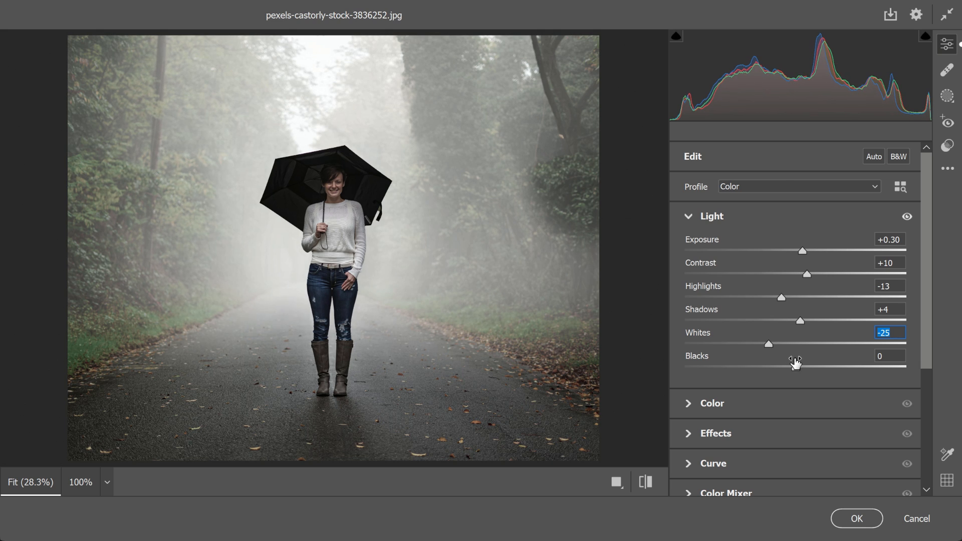
click(689, 216)
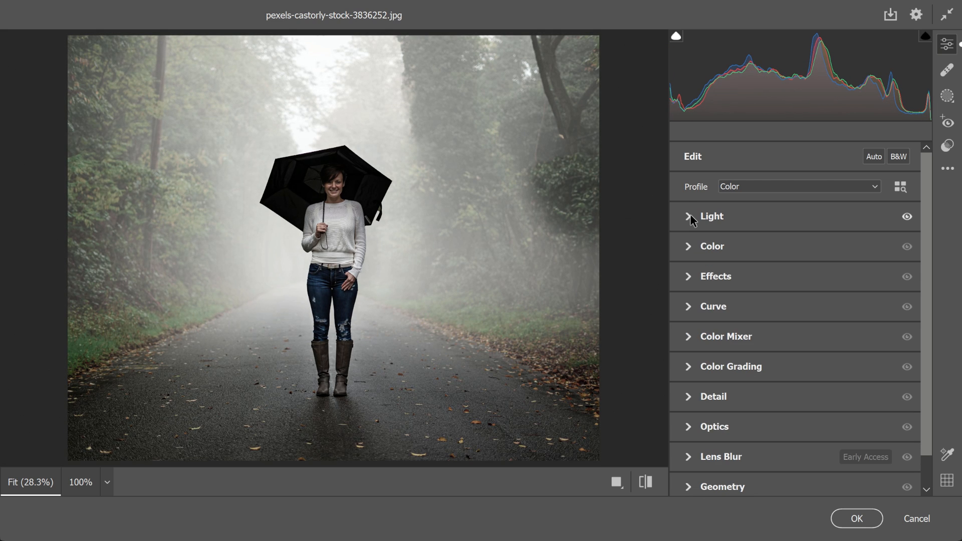
click(712, 246)
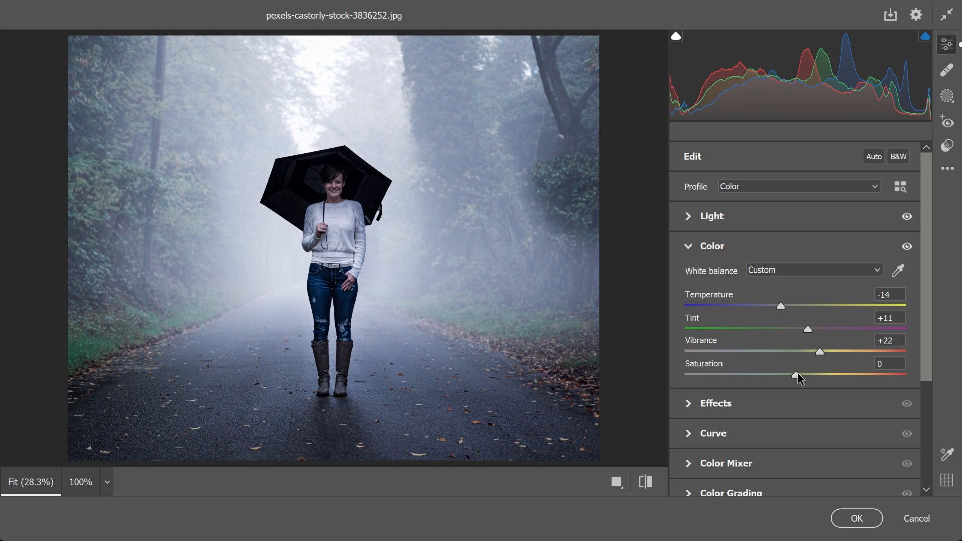
click(688, 246)
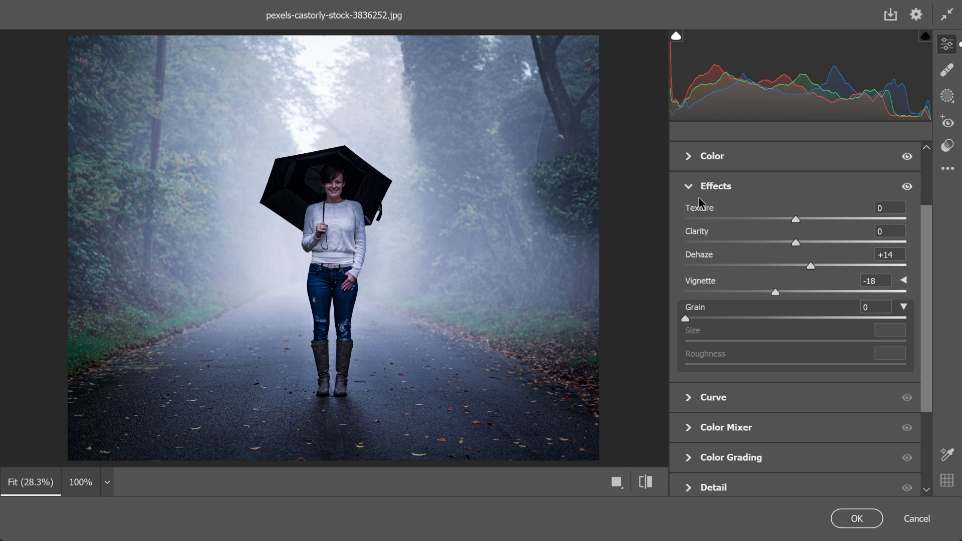
Reshape the RGB, Red and Blue channel curves for a teal-blue cast.
click(712, 397)
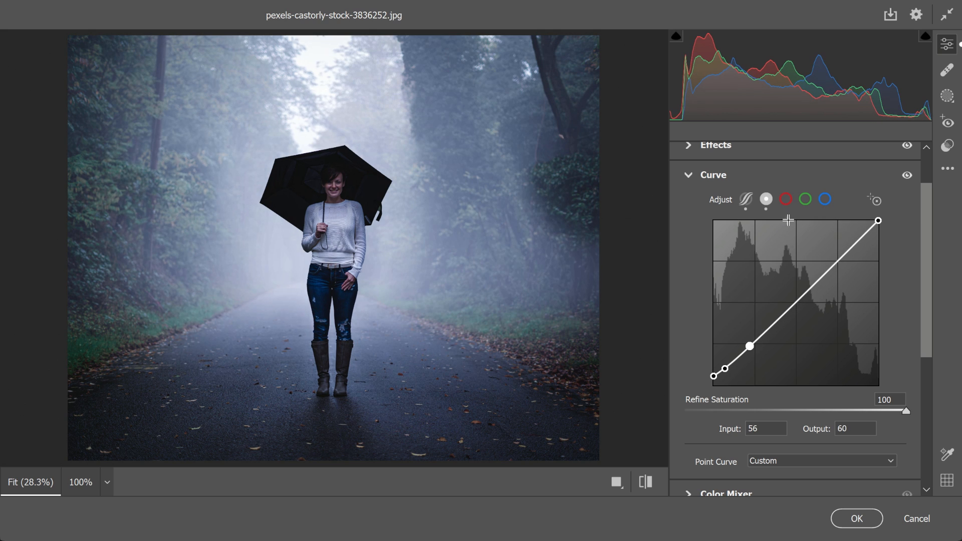
click(785, 199)
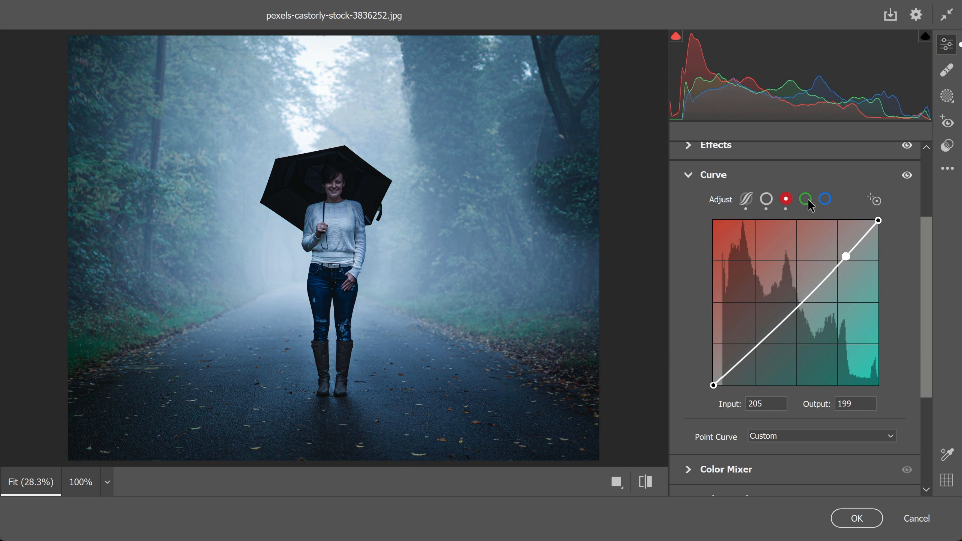
click(825, 199)
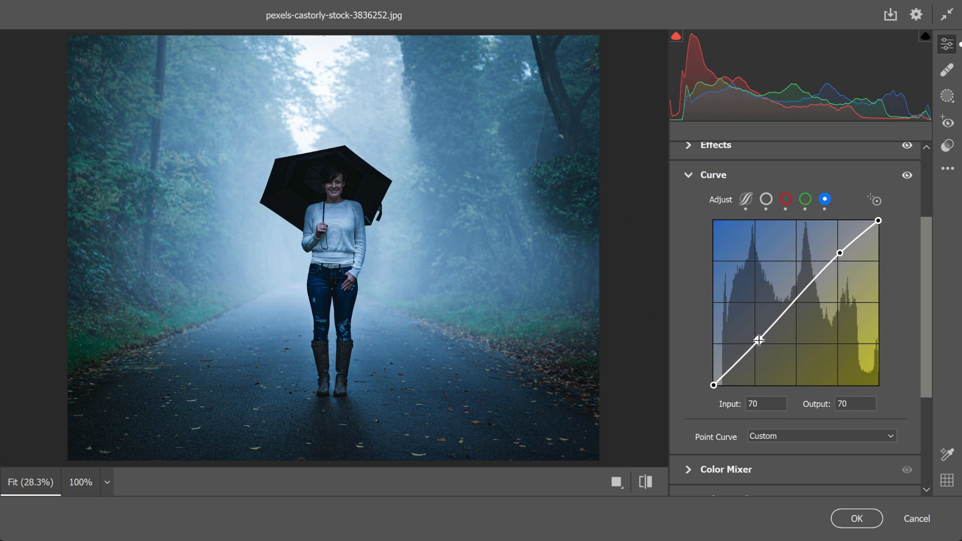
click(688, 174)
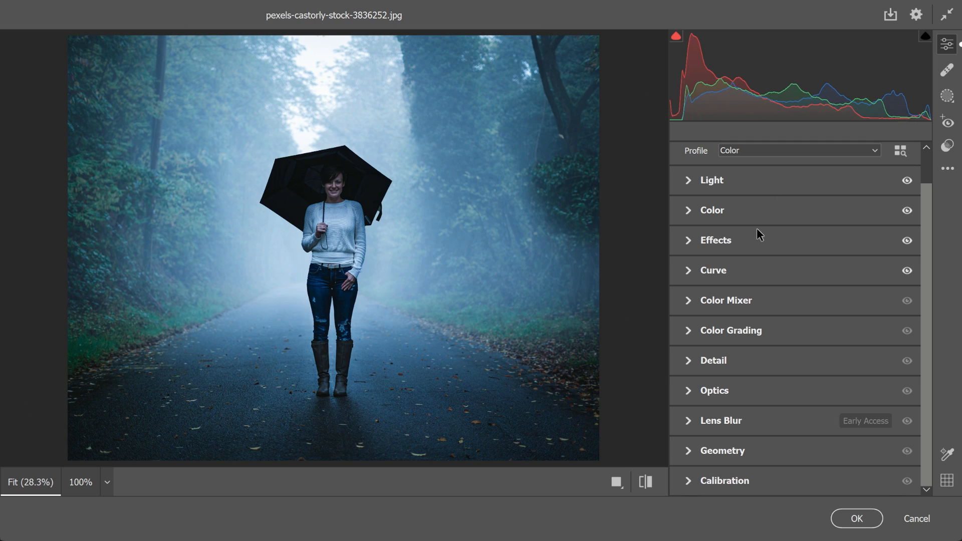
Tint shadows and highlights in Color Grading and apply Camera Raw as a smart filter.
click(730, 330)
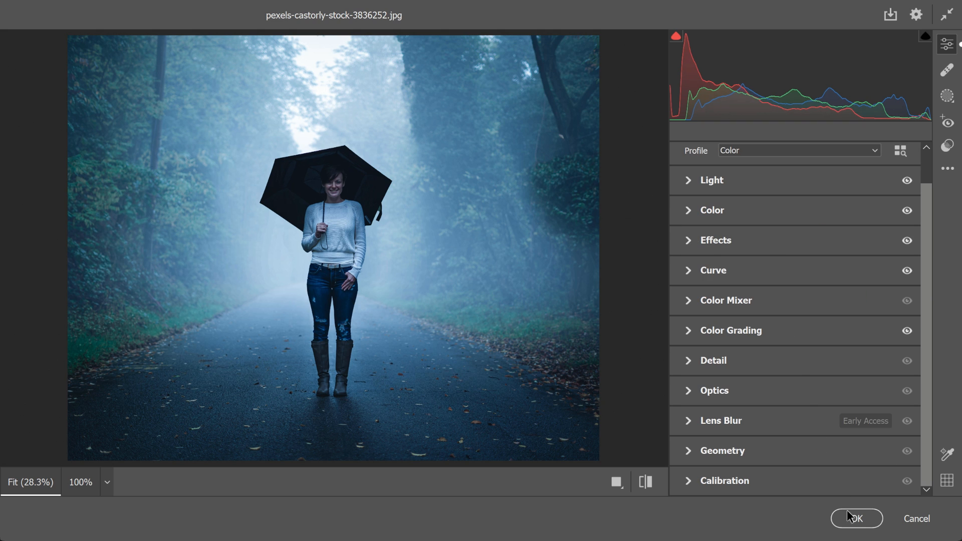
click(856, 518)
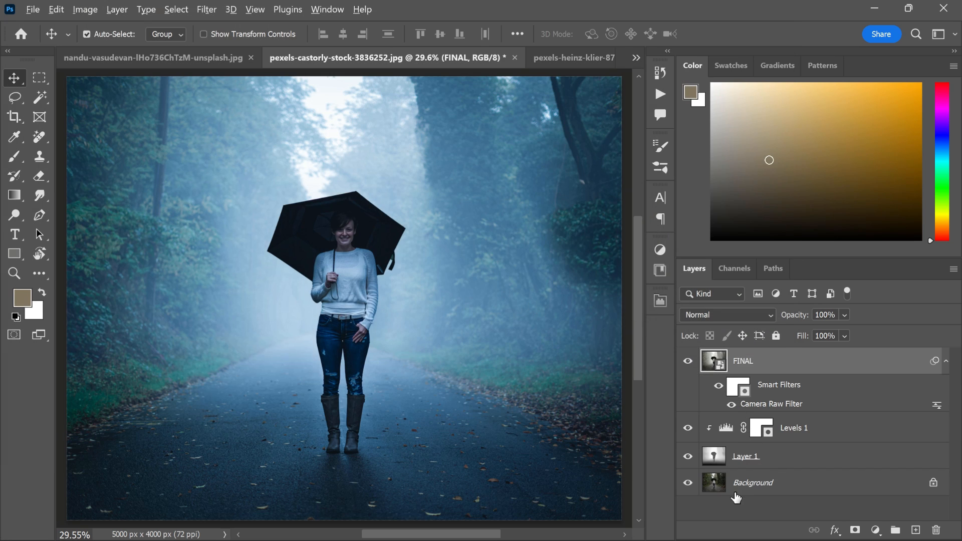